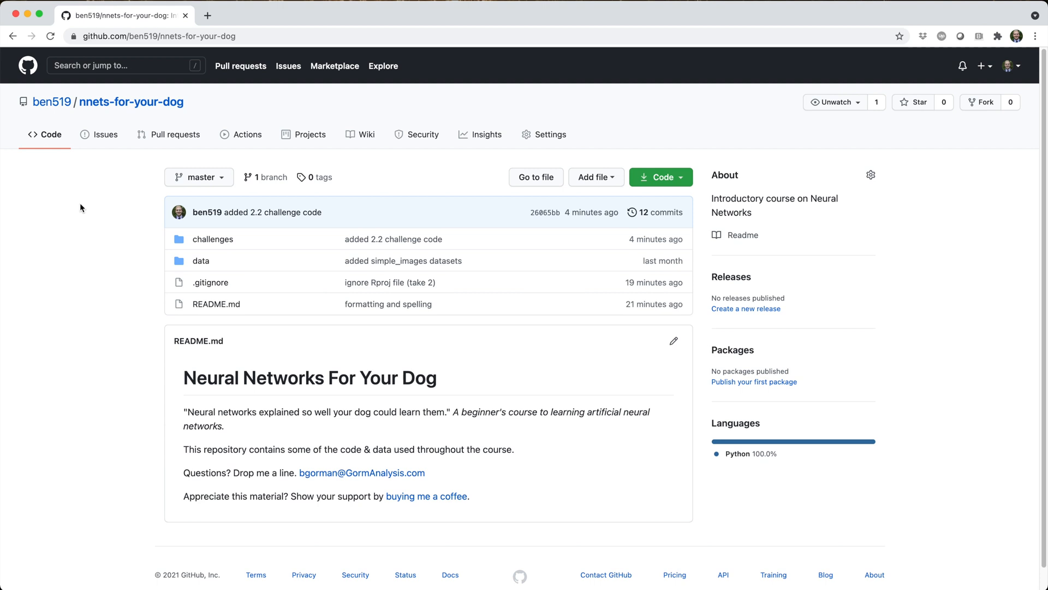
mouse_move(150, 240)
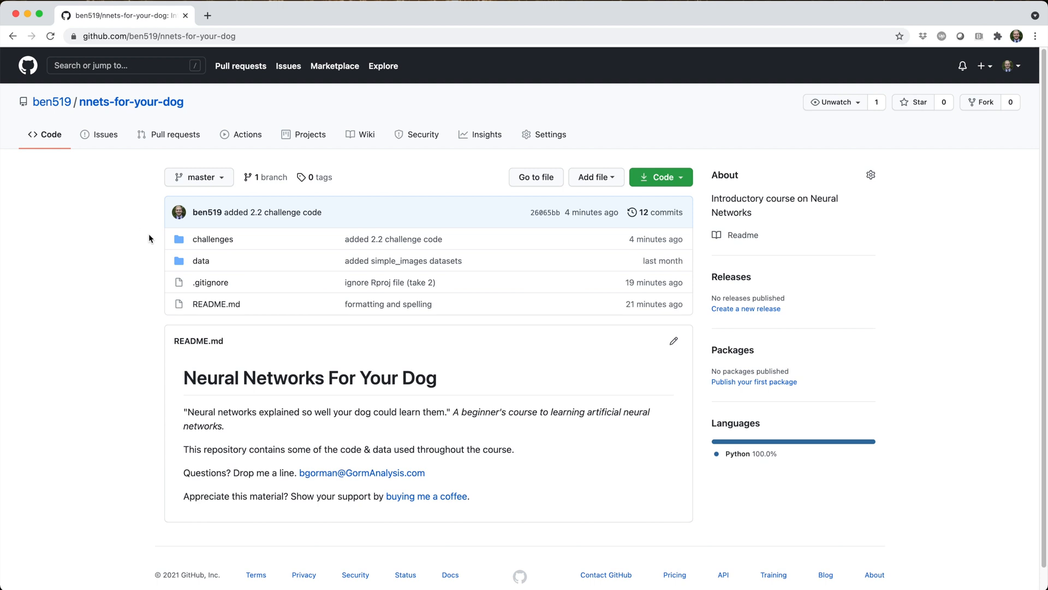
Navigate into the data folder and view the raw contents of mnist_train.csv
click(201, 261)
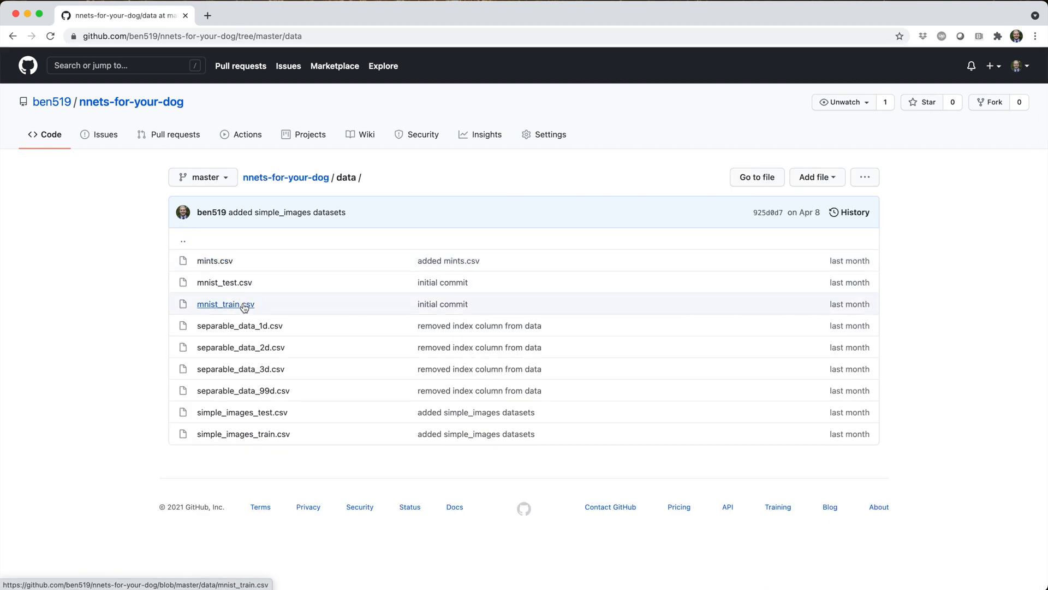
click(225, 305)
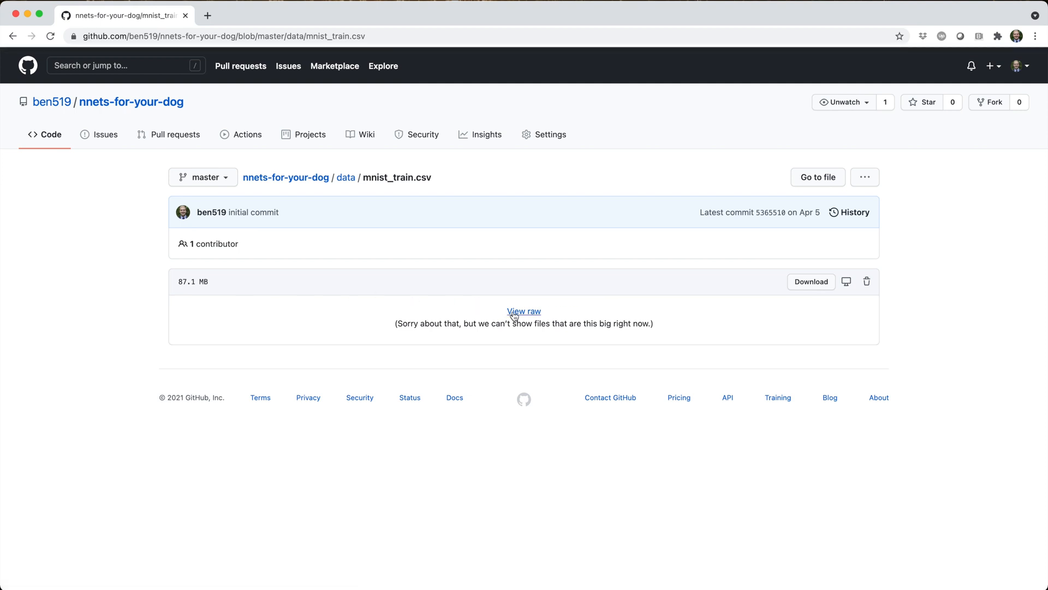
click(523, 311)
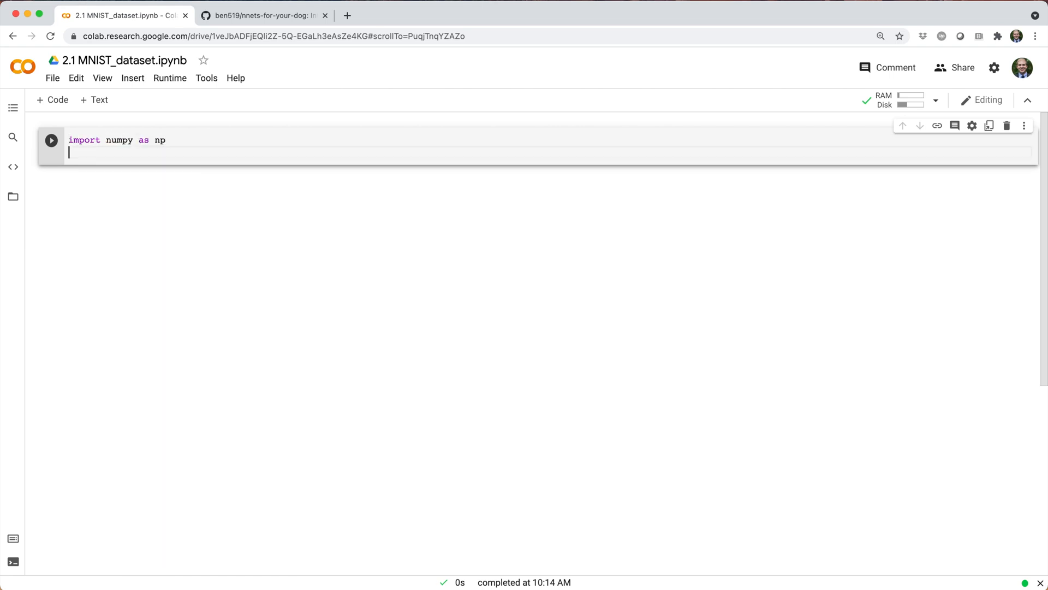
Write the numpy/pandas imports with np.set_printoptions(suppress=True, linewidth=999) and begin mnist_train = pd.read_csv
text(import pandas as pd)
text(np.set_prin)
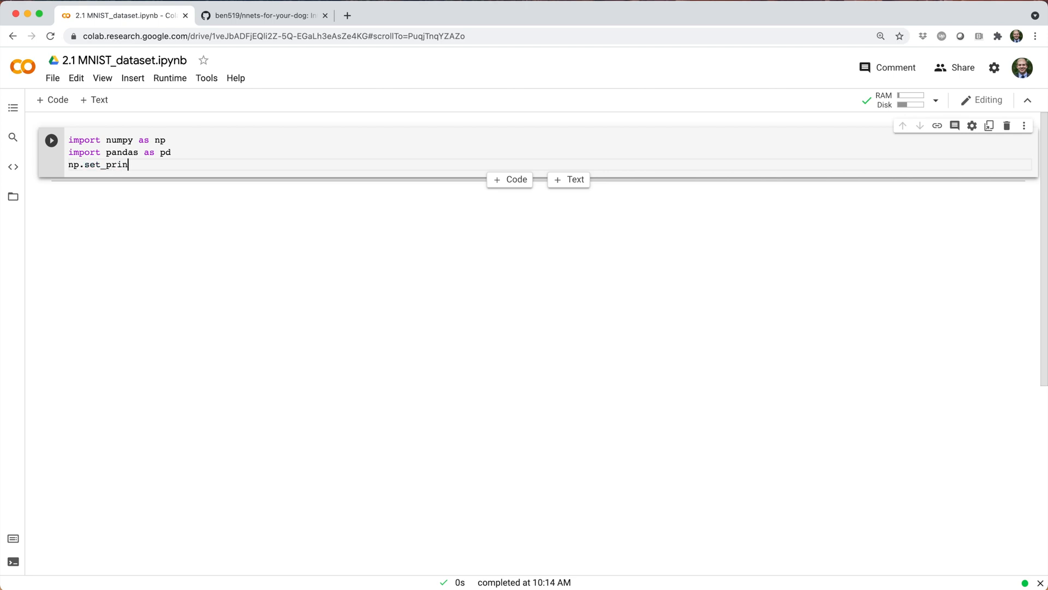
text(toptions(suppress=)
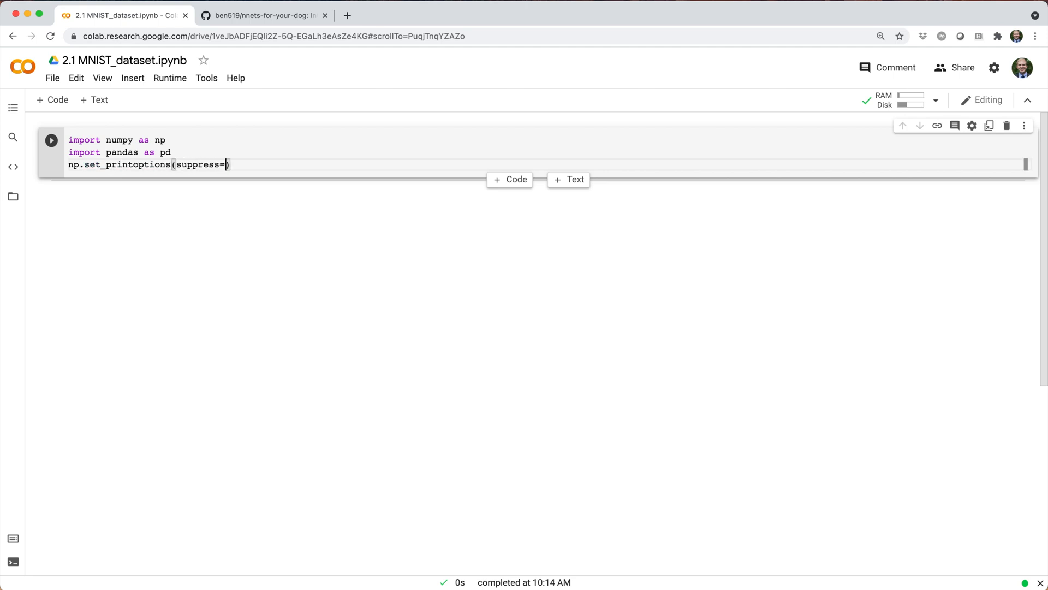
text(True, linewidth=999)
text(m)
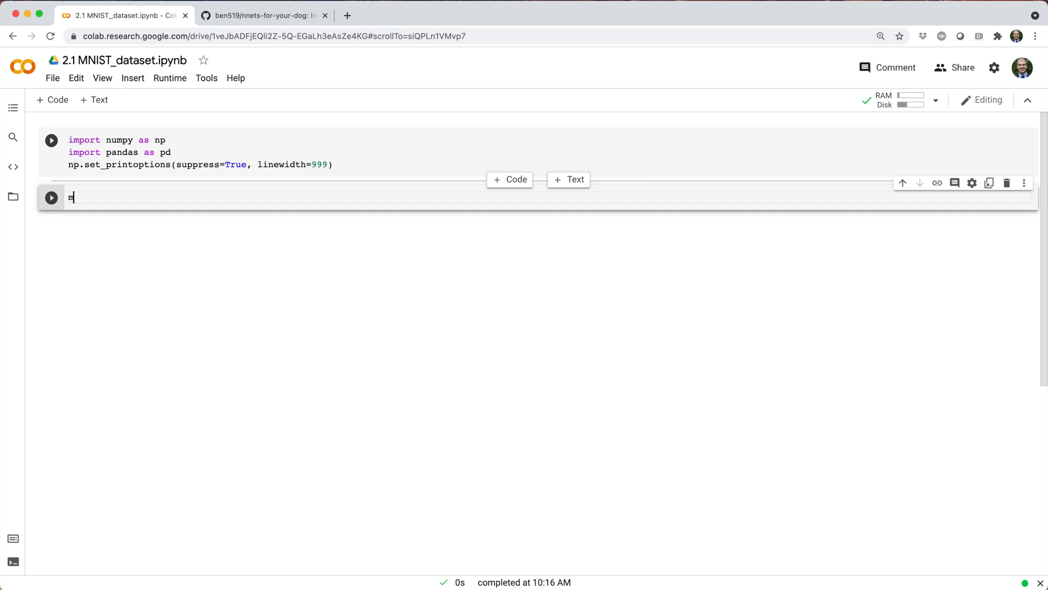
text(nist_train = pd.read_csv(')
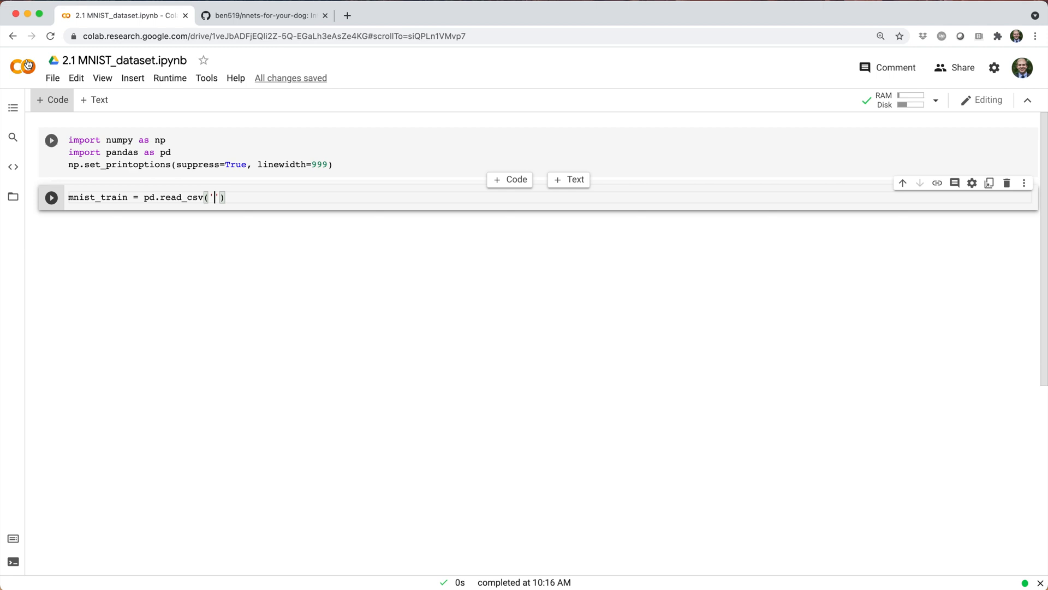
Return to the GitHub tab and reach the raw mnist_train.csv to obtain its address
click(263, 16)
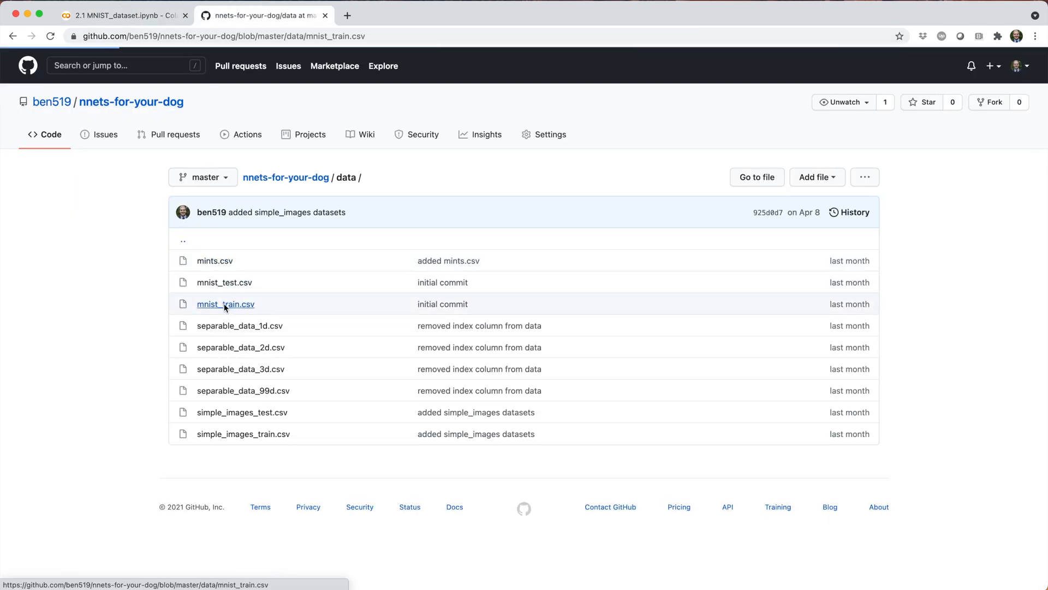
click(225, 303)
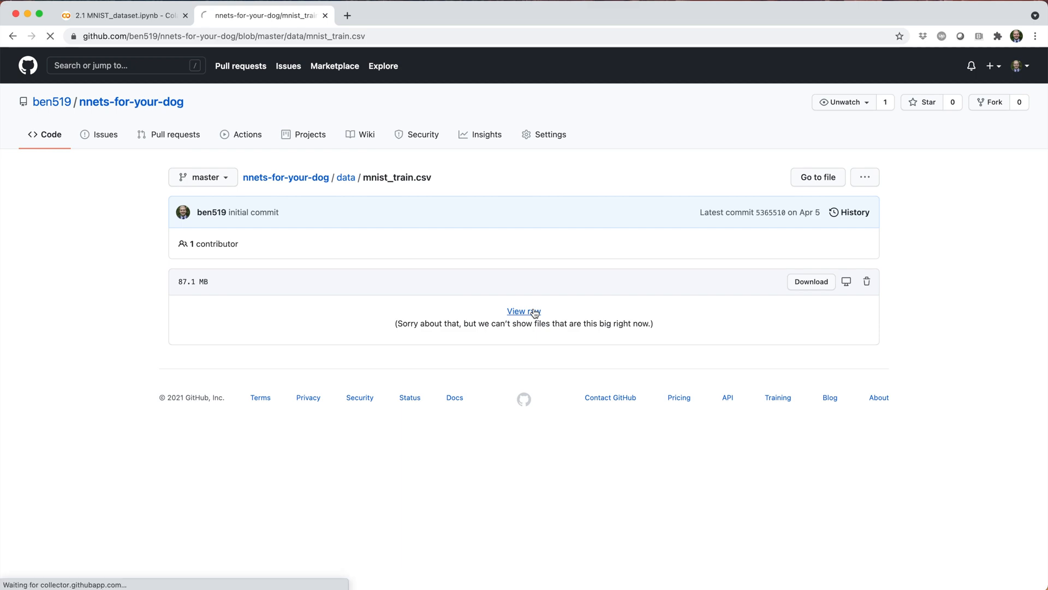
click(523, 311)
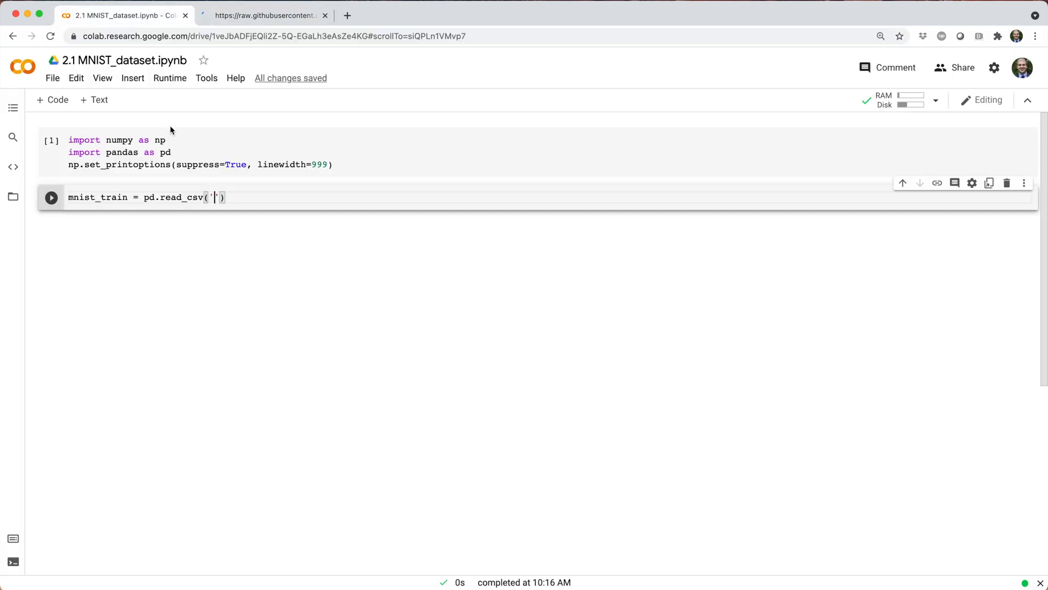
Read mnist_train from the raw githubusercontent URL, show head(), and report its shape of 50000 by 785
text(https://raw.githubusercontent.com/ben519/nnets-for-your-dog/master/data/mnist_train.csv)
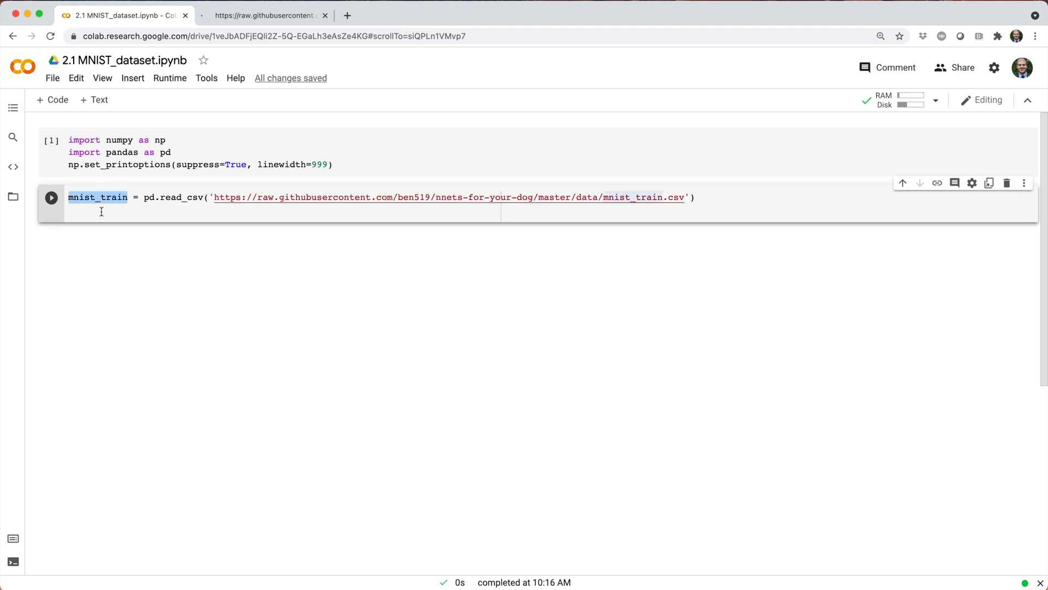
text(mnist_train.head()
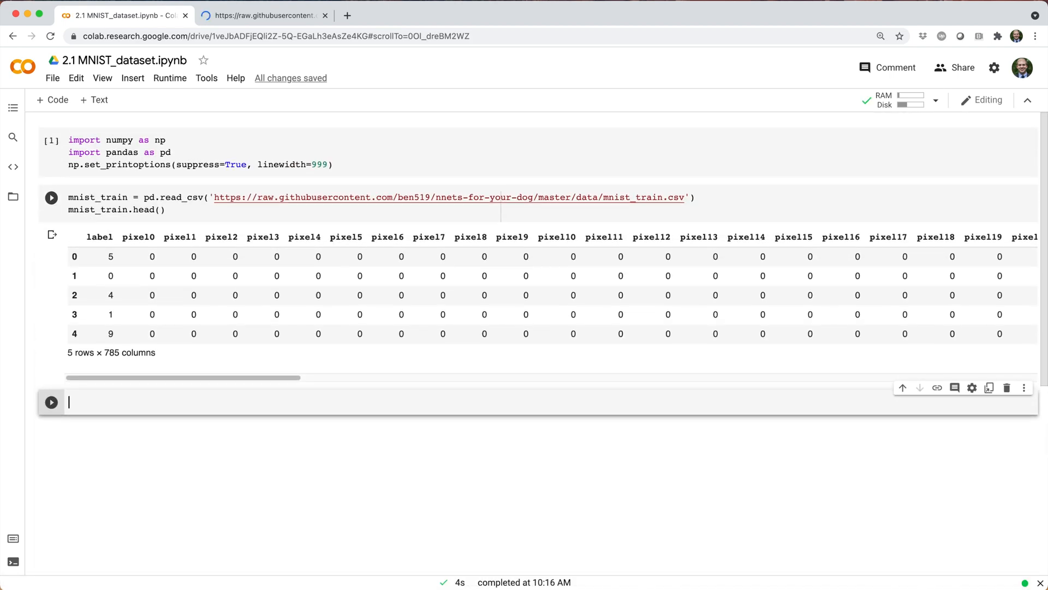
text(mnist_train.shape)
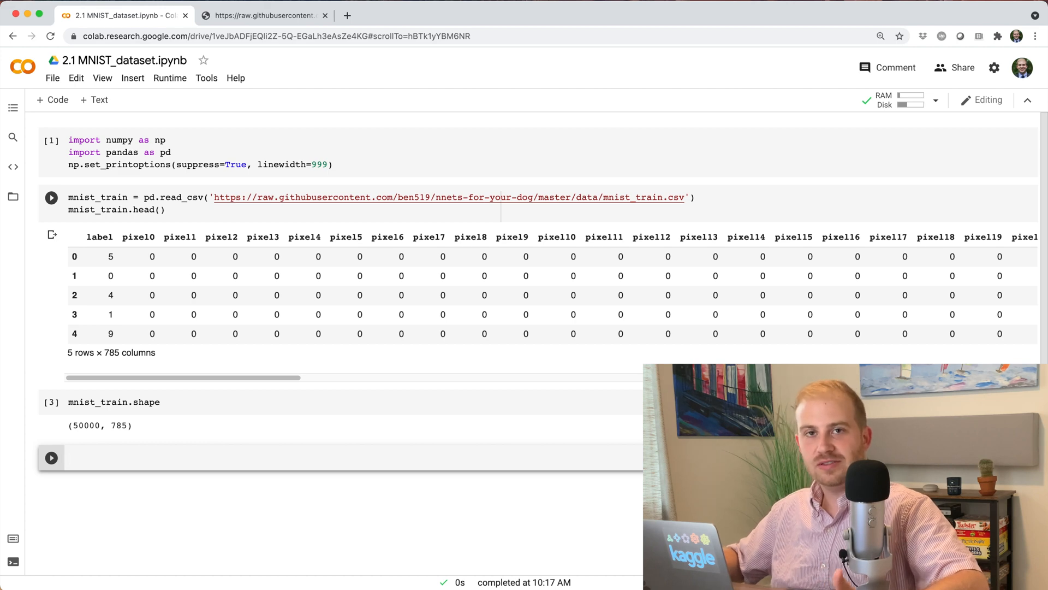
Run mnist_train.iloc[0, 1:].to_numpy().reshape(28,28) to print the first image as a 28 by 28 array
text(mnist_train.)
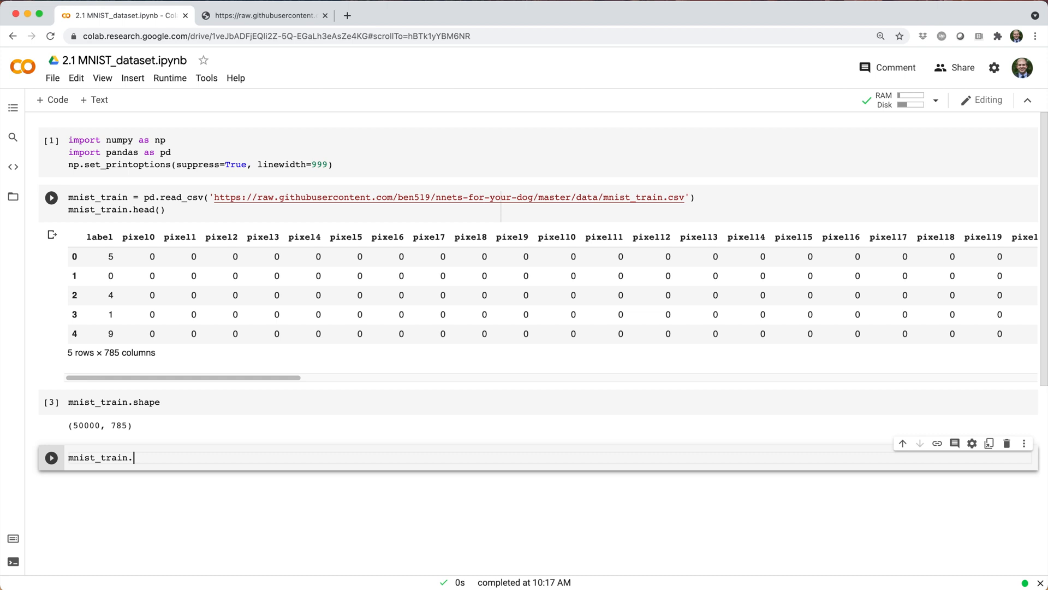
text(iloc[0, 1])
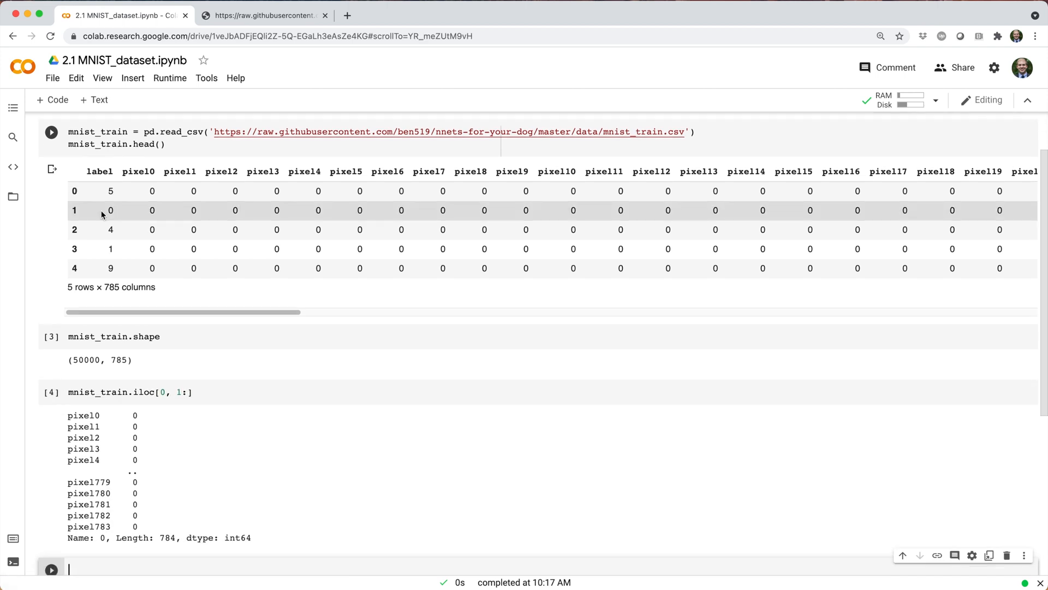
text(.to_numpy()
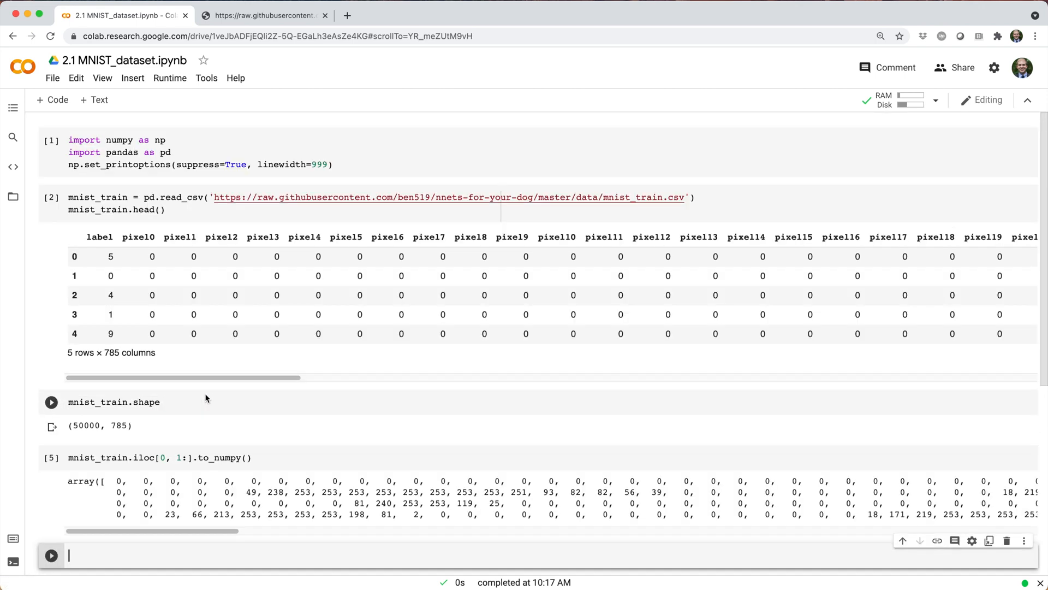
text(.reshape)
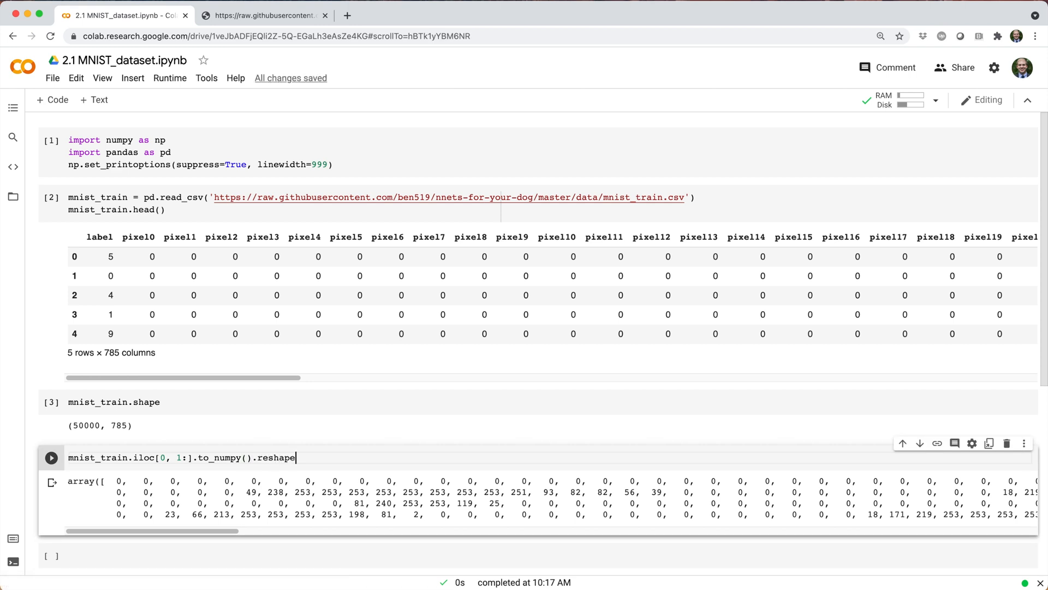
text((28,28))
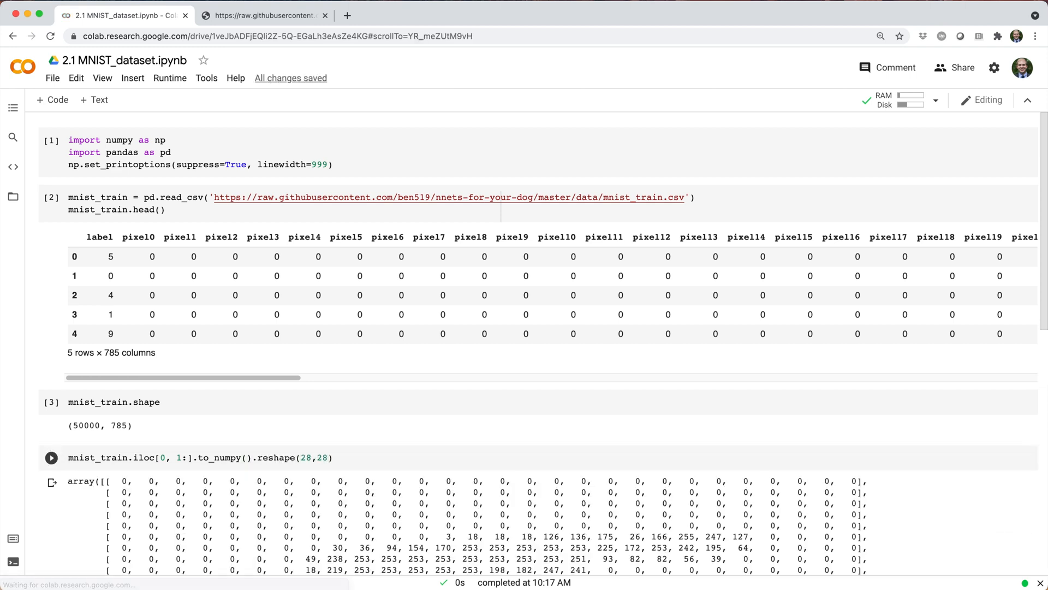
scroll(down, 3)
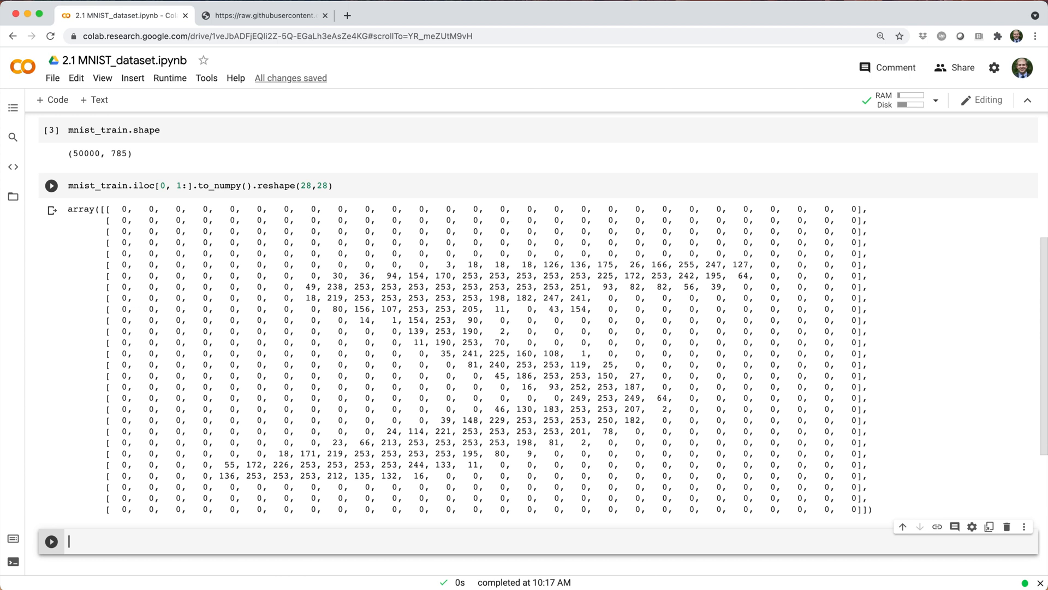
scroll(down, 3)
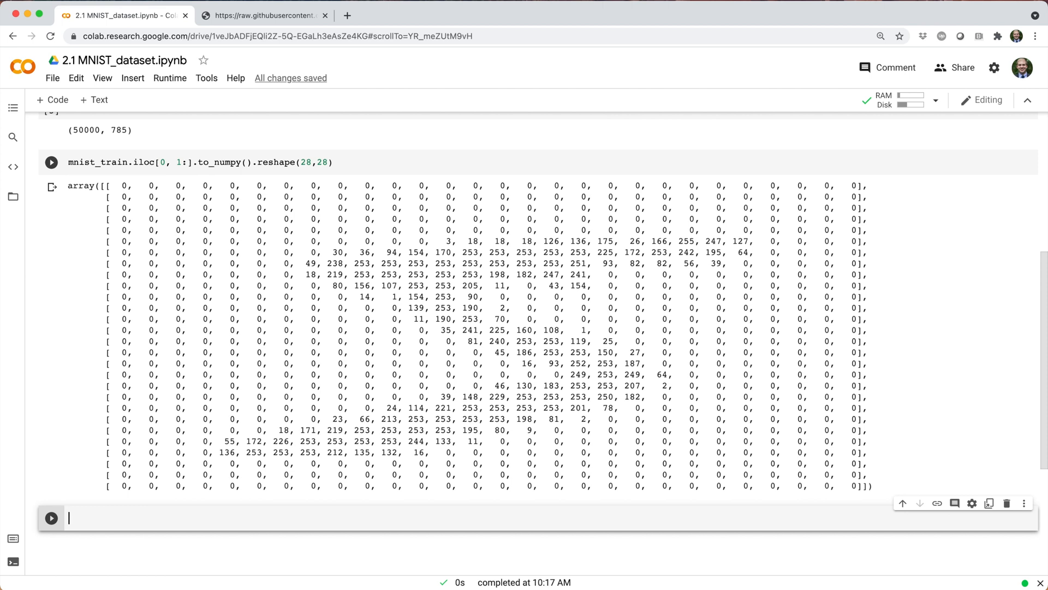
Import matplotlib and plt.imshow the 28 by 28 array with cmap='gray', vmin=0, vmax=255 to reveal the handwritten 5
text(import matplotlib.pyplot as)
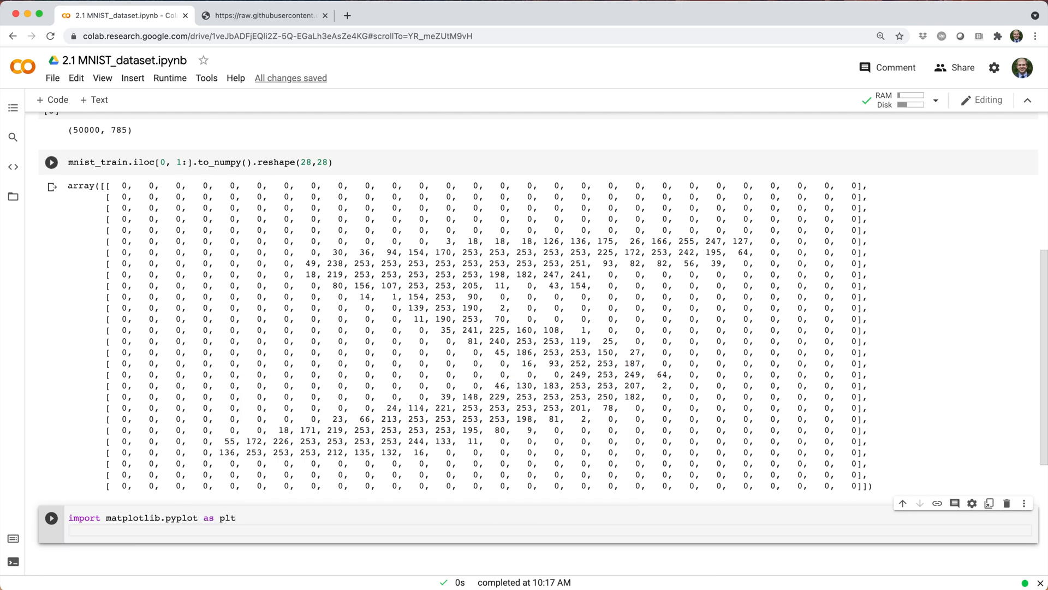
text(plt.imshow())
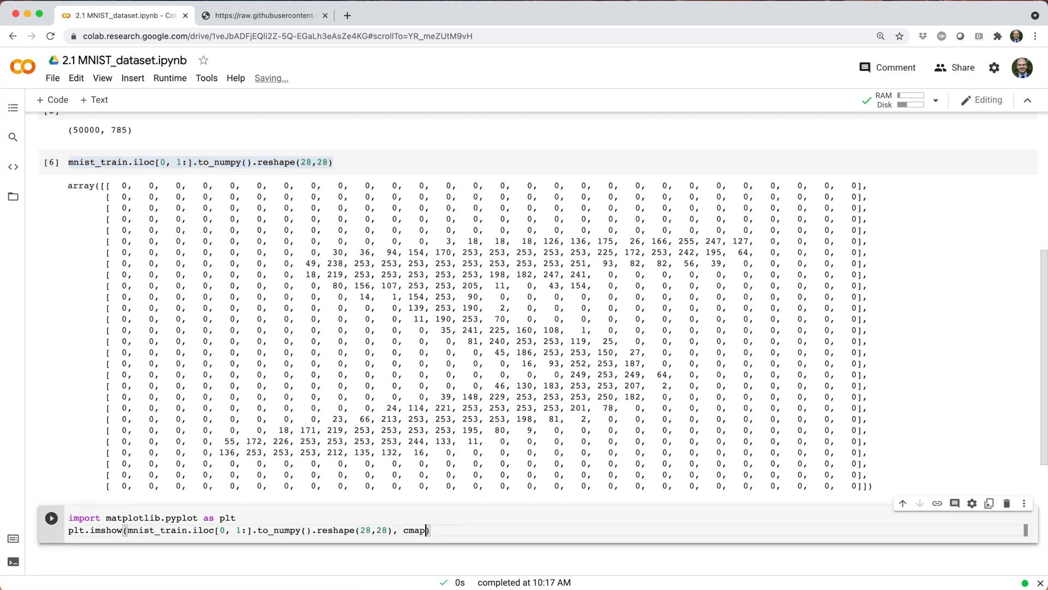
text('gray',)
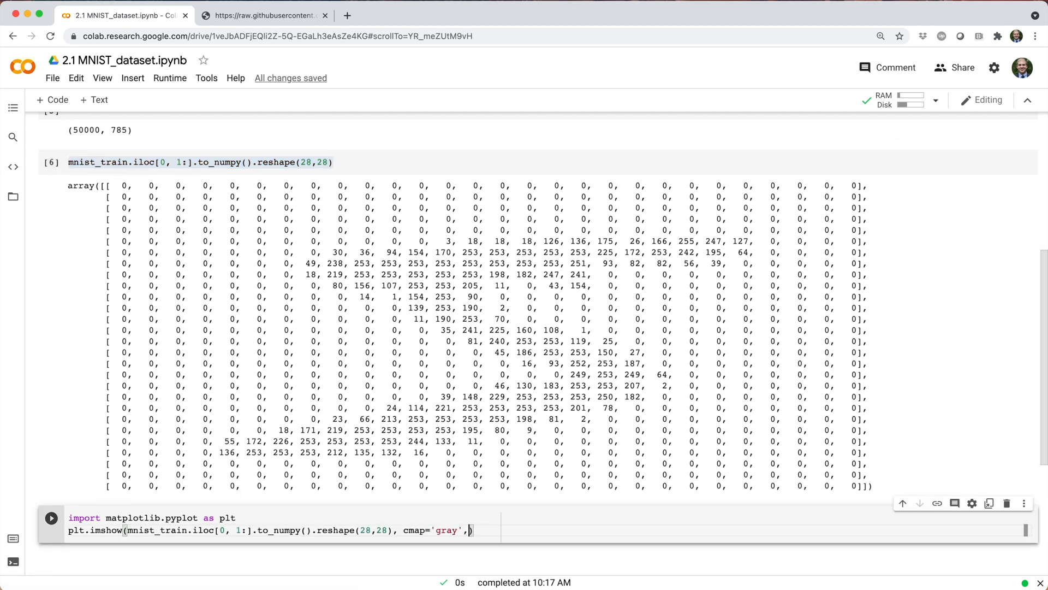
text(vmin=0, vmax)
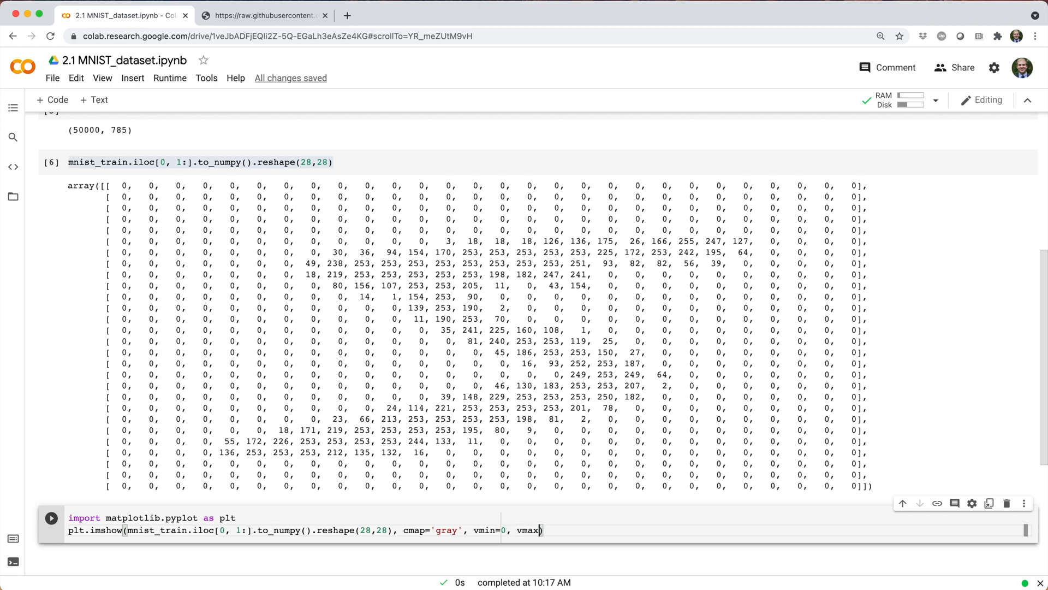
click(52, 517)
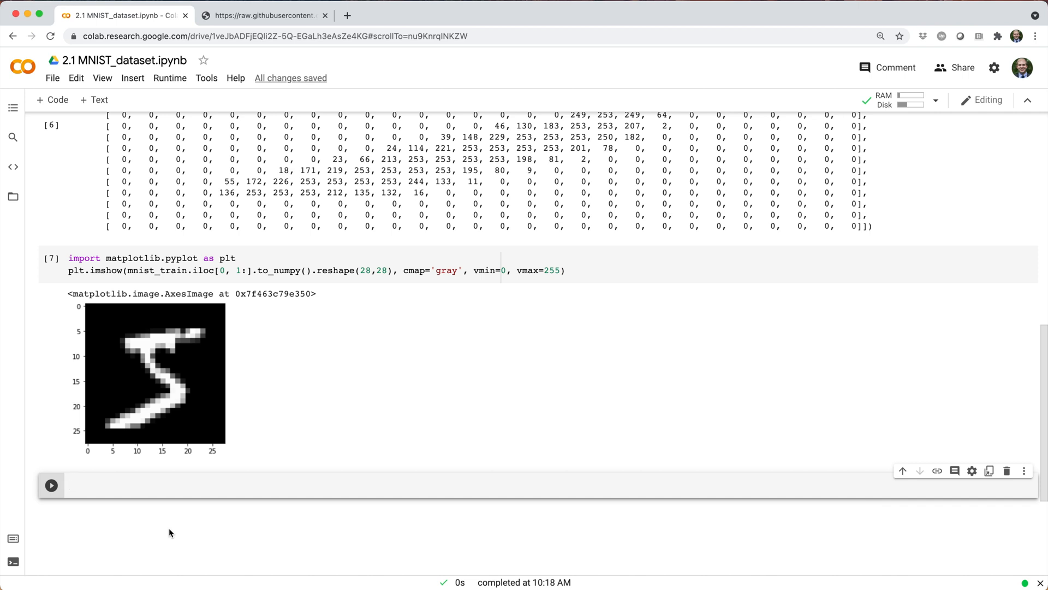
Begin a new cell looking up the first row's label with mnist_train.loc[0, '']
text(mnist_train)
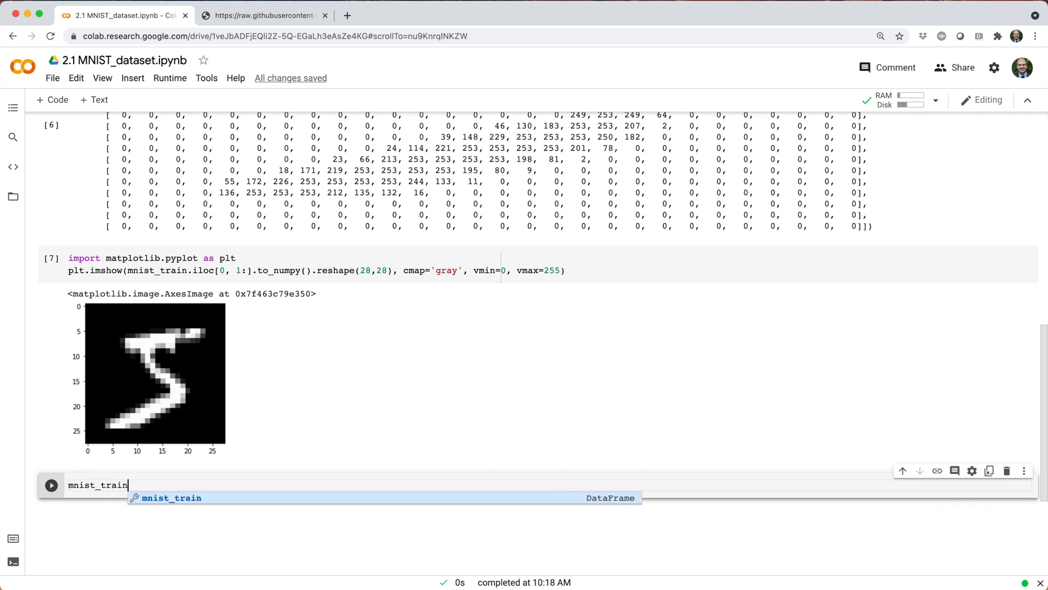
text(.loc[0, ''])
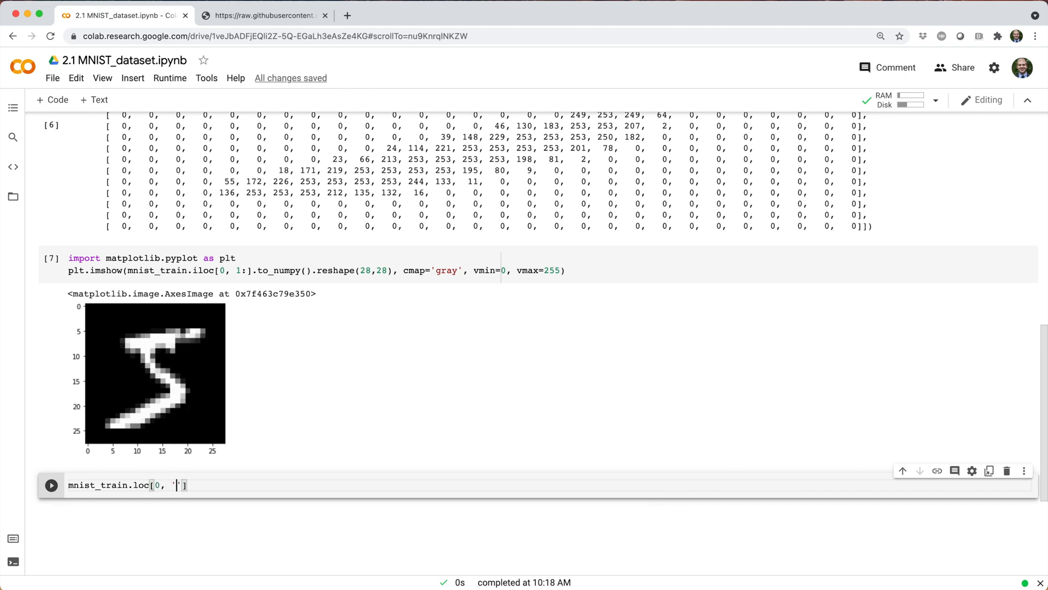